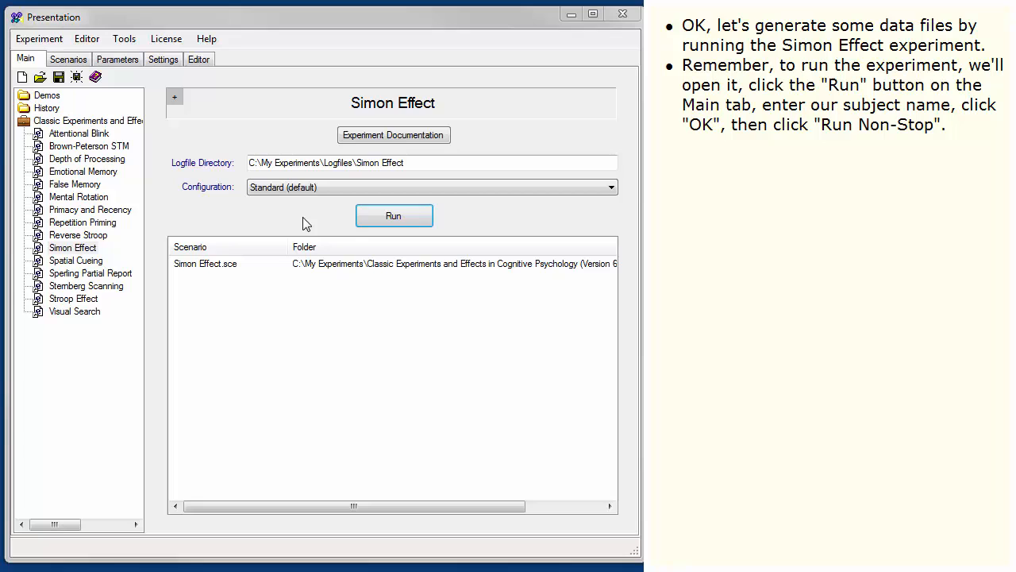
Run the Simon Effect experiment non-stop for subject 'test' until the scenario finishes
{"action": "left_click", "coordinate": [72, 247]}
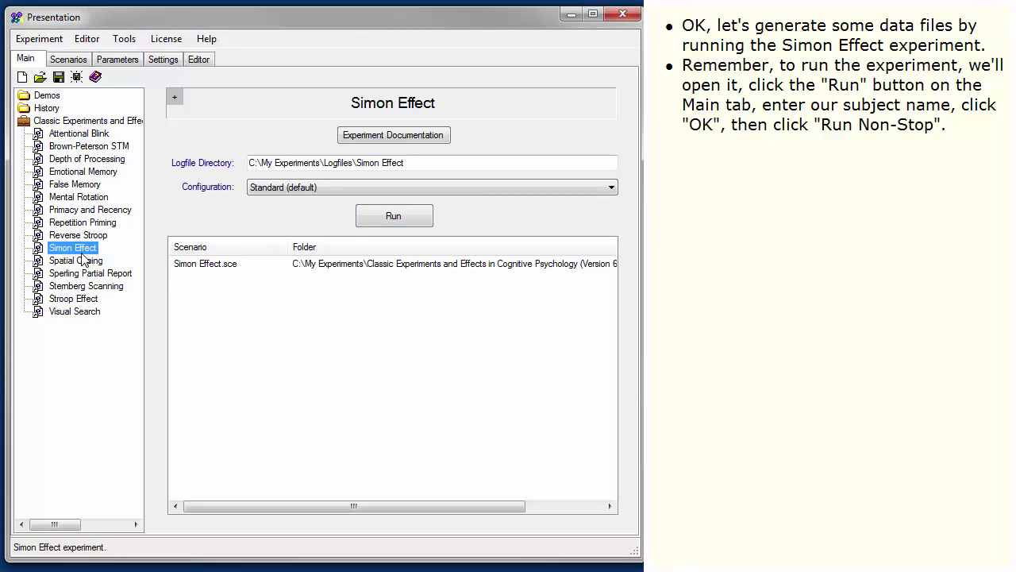
{"action": "left_click", "coordinate": [393, 215]}
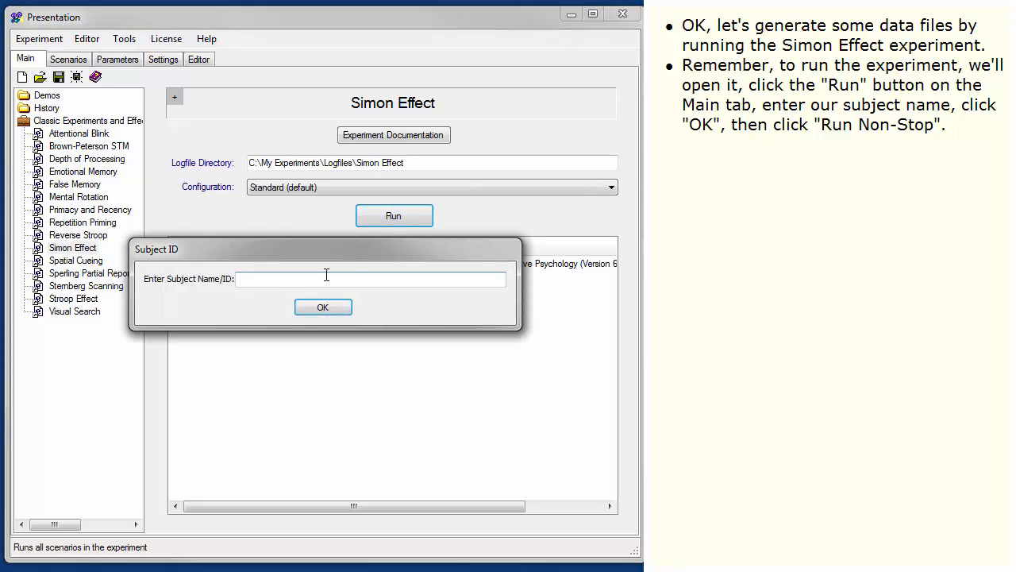
{"action": "type", "text": "test"}
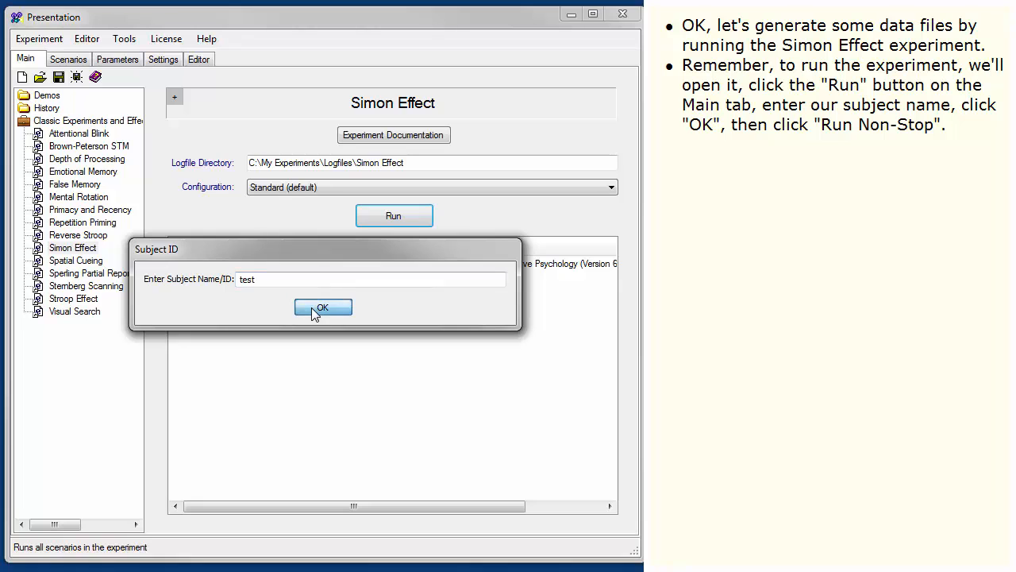
{"action": "left_click", "coordinate": [322, 307]}
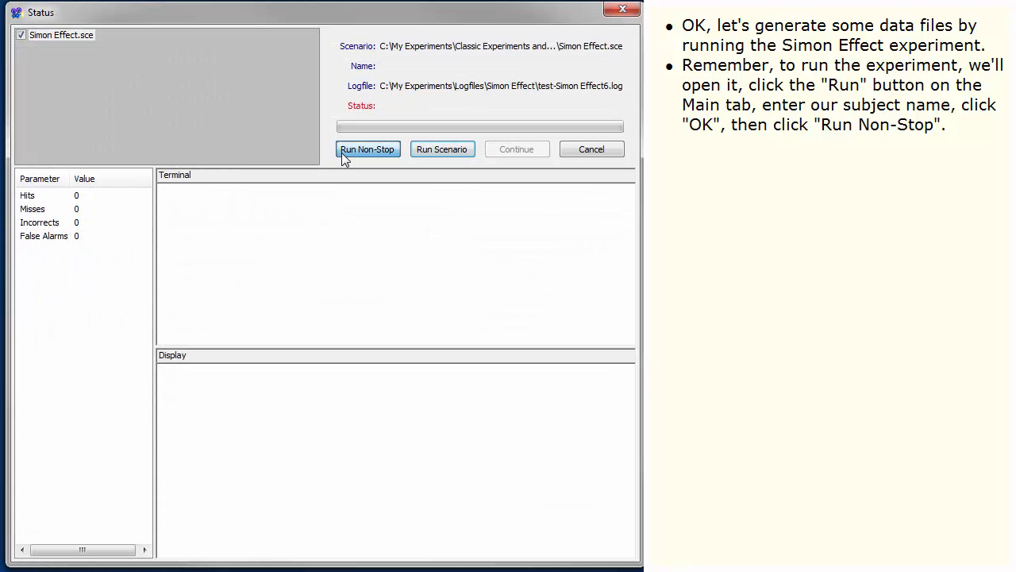
{"action": "left_click", "coordinate": [367, 149]}
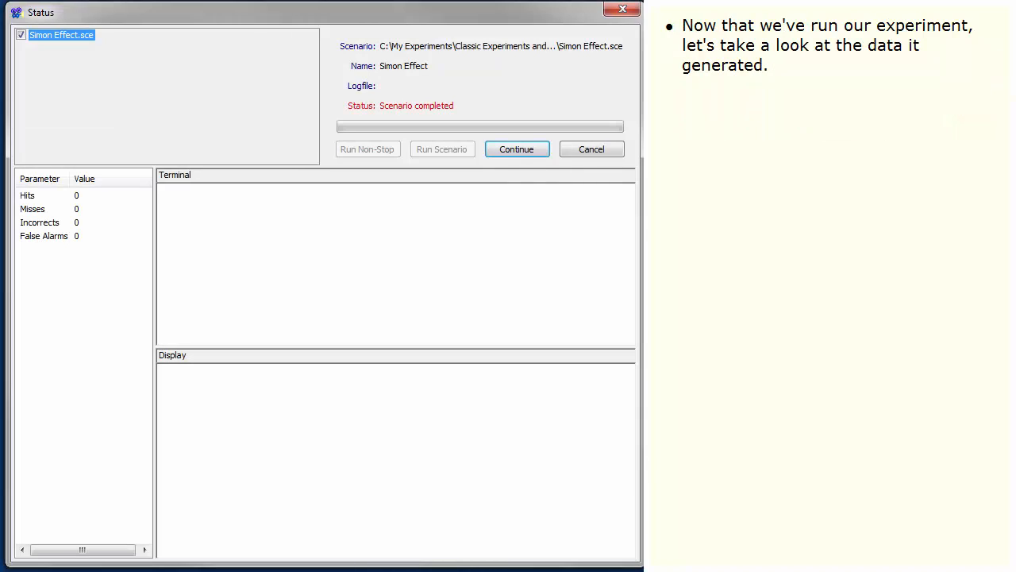
{"action": "mouse_move", "coordinate": [516, 149]}
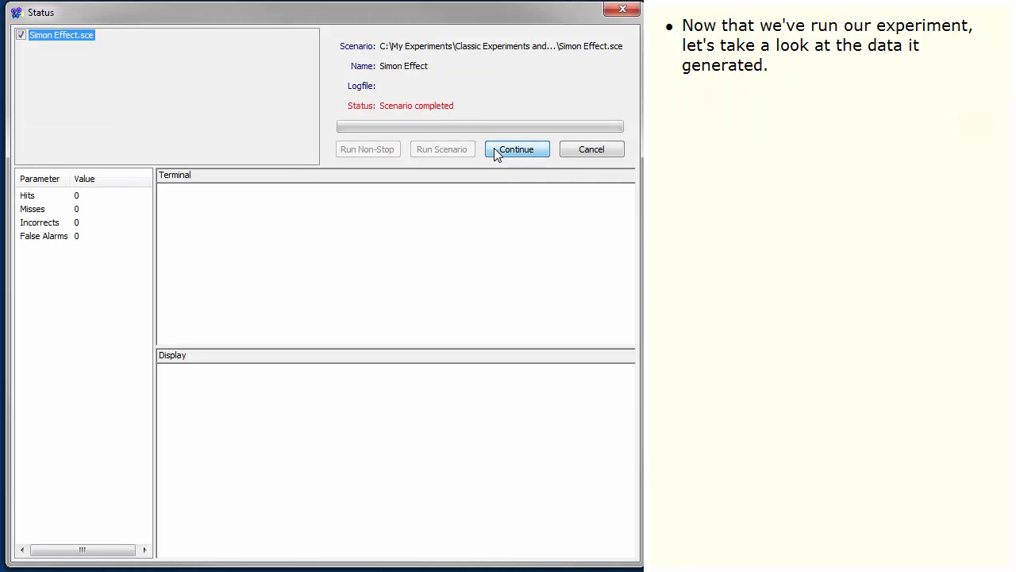
{"action": "left_click", "coordinate": [517, 149]}
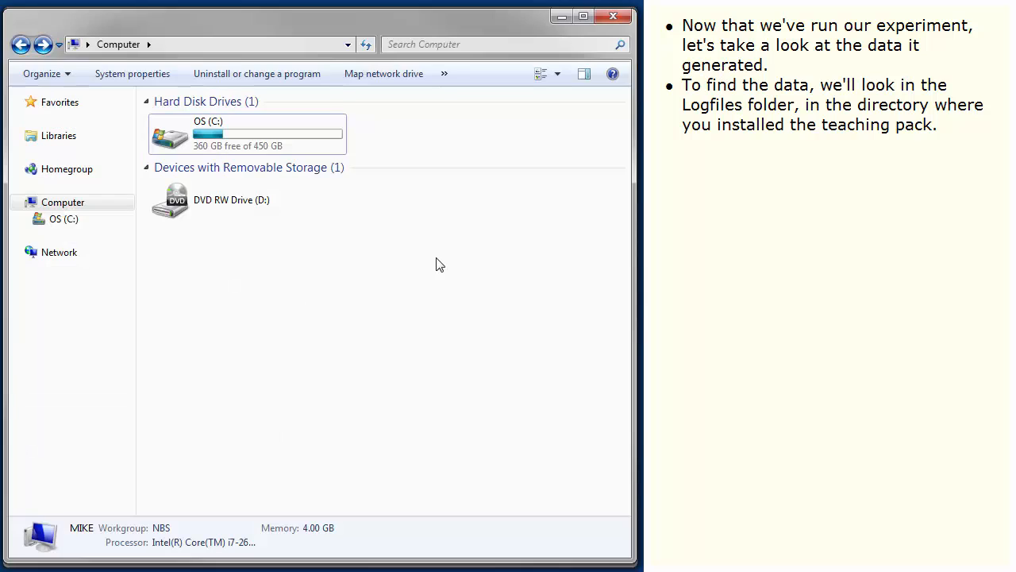
Browse C: > My Experiments > Logfiles > Simon Effect and select test-Simon Effect.log
{"action": "double_click", "coordinate": [246, 133]}
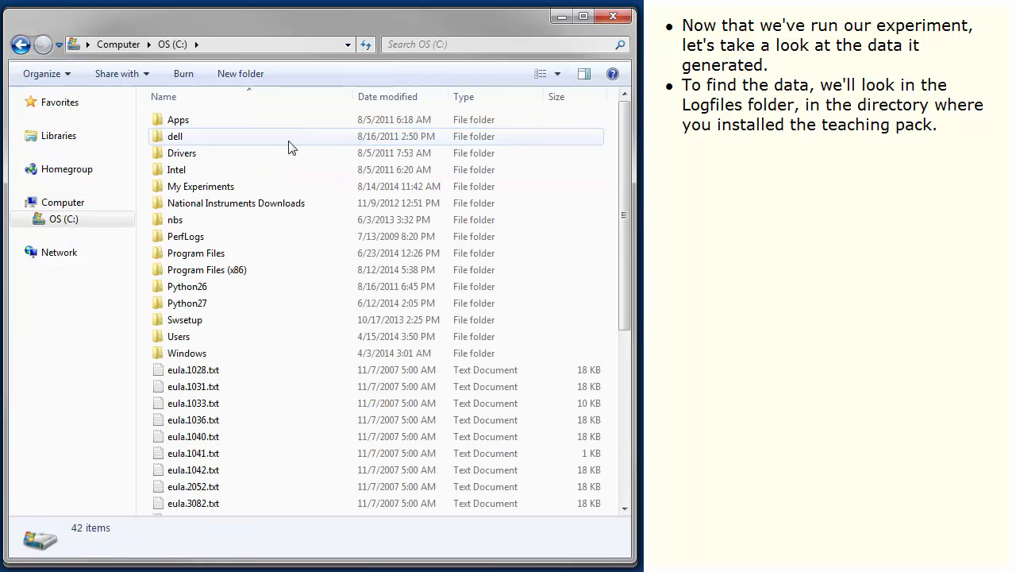
{"action": "double_click", "coordinate": [200, 186]}
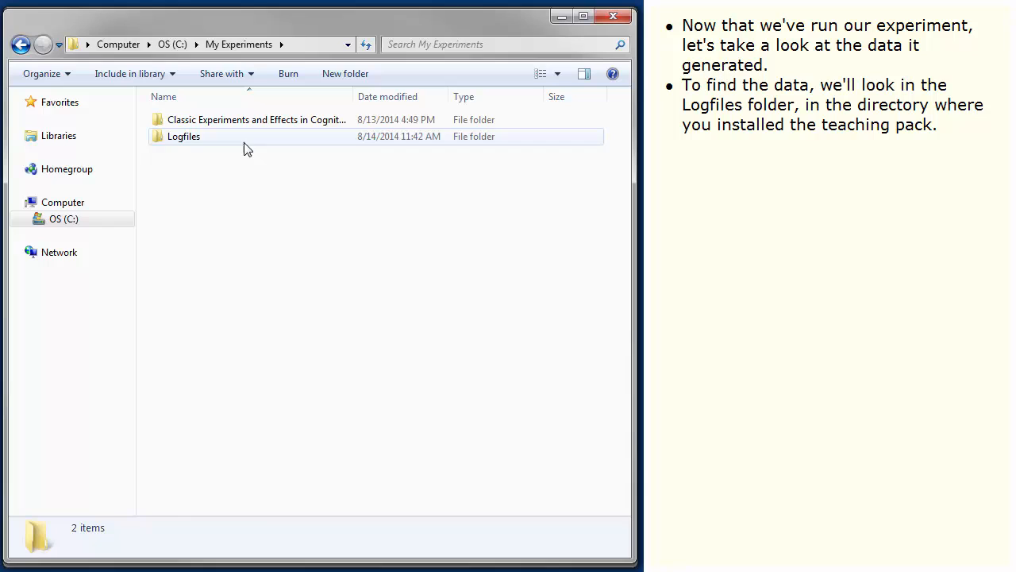
{"action": "double_click", "coordinate": [183, 136]}
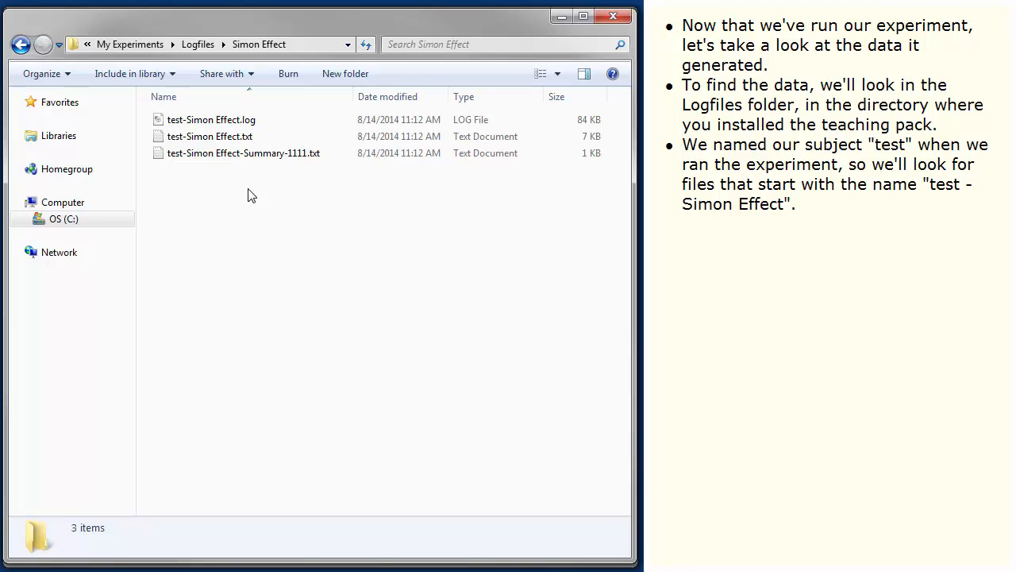
{"action": "mouse_move", "coordinate": [256, 188]}
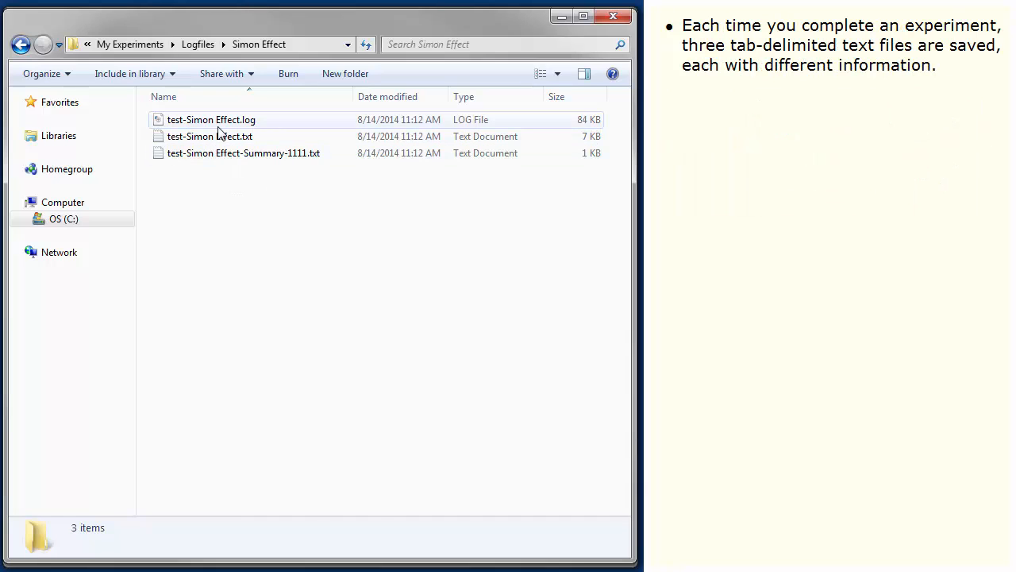
{"action": "left_click", "coordinate": [209, 136]}
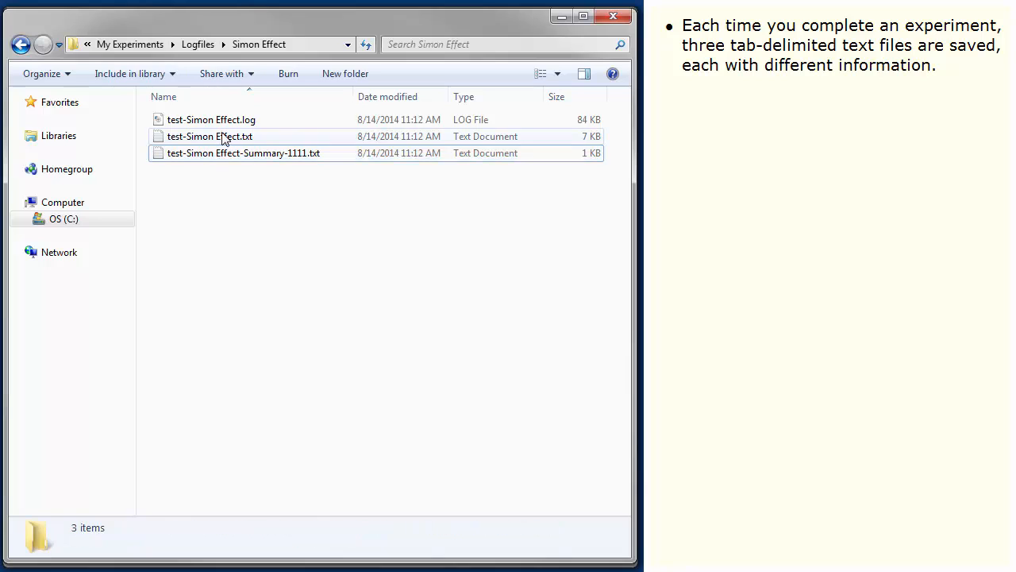
{"action": "left_click", "coordinate": [212, 119]}
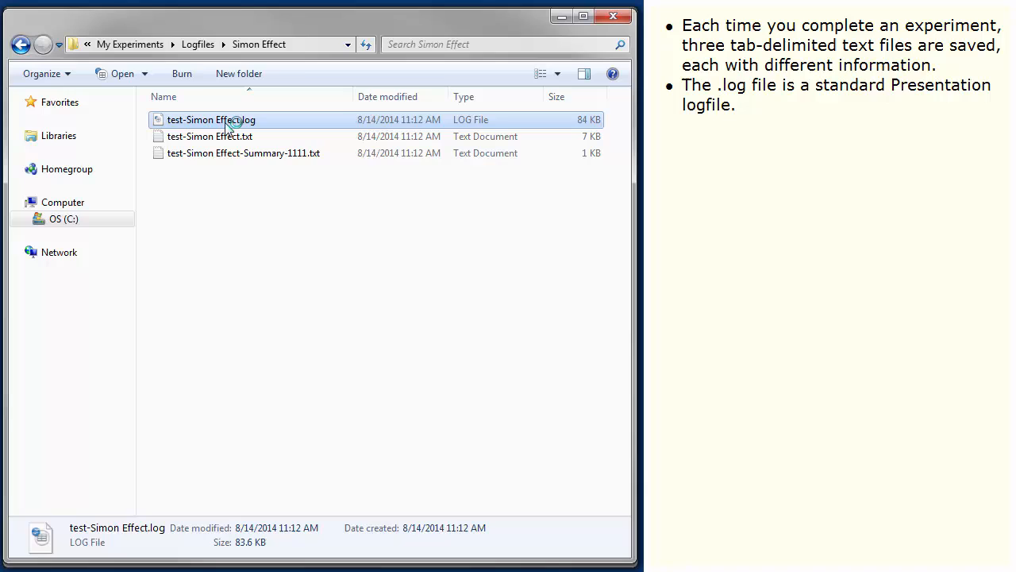
{"action": "mouse_move", "coordinate": [89, 406]}
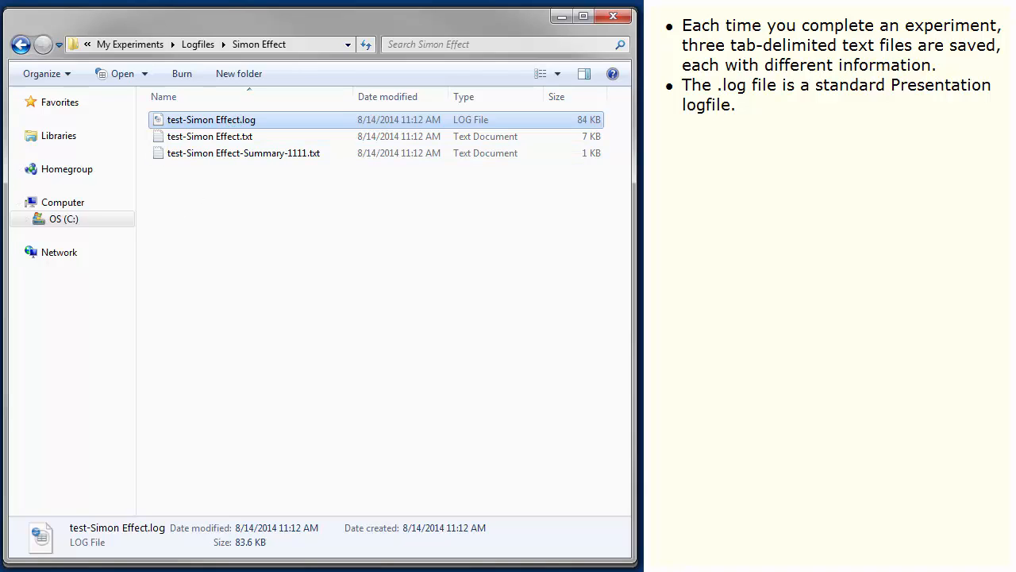
Open test-Simon Effect.log in Calc and scroll across its event timing columns and rows
{"action": "double_click", "coordinate": [211, 119]}
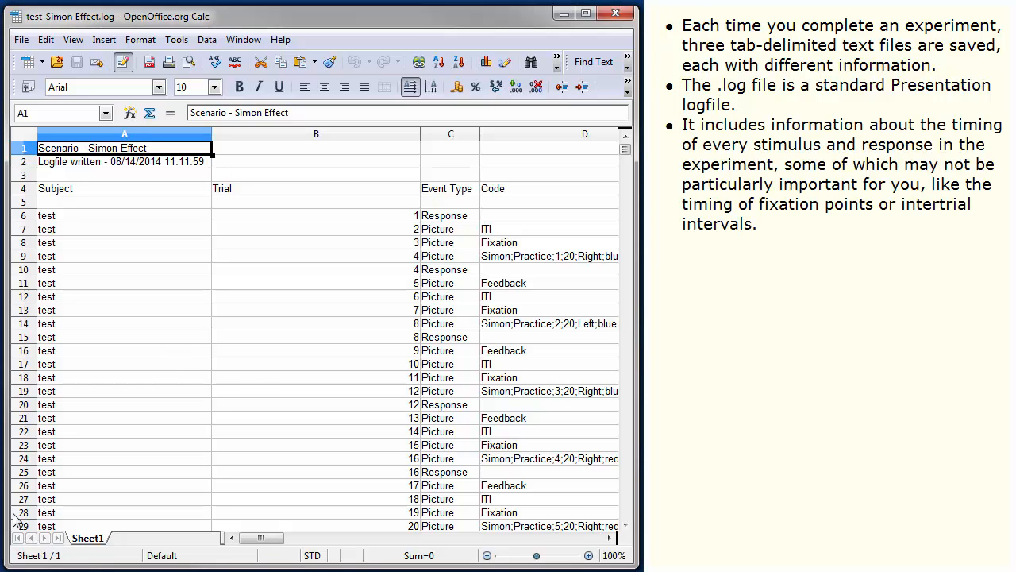
{"action": "mouse_move", "coordinate": [205, 362]}
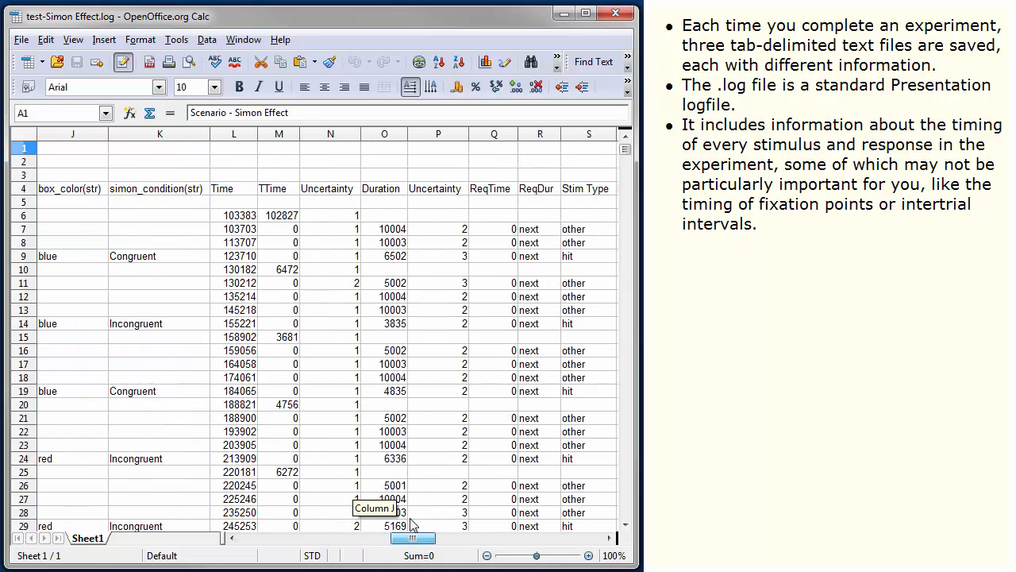
{"action": "scroll", "scroll_direction": "right", "scroll_amount": 3}
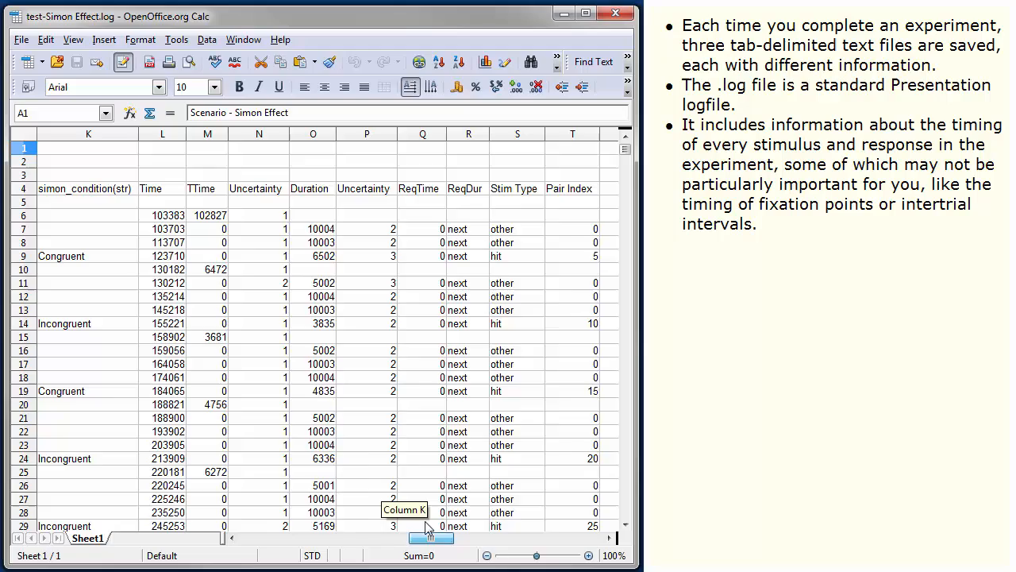
{"action": "left_click_drag", "start_coordinate": [432, 537], "coordinate": [277, 538]}
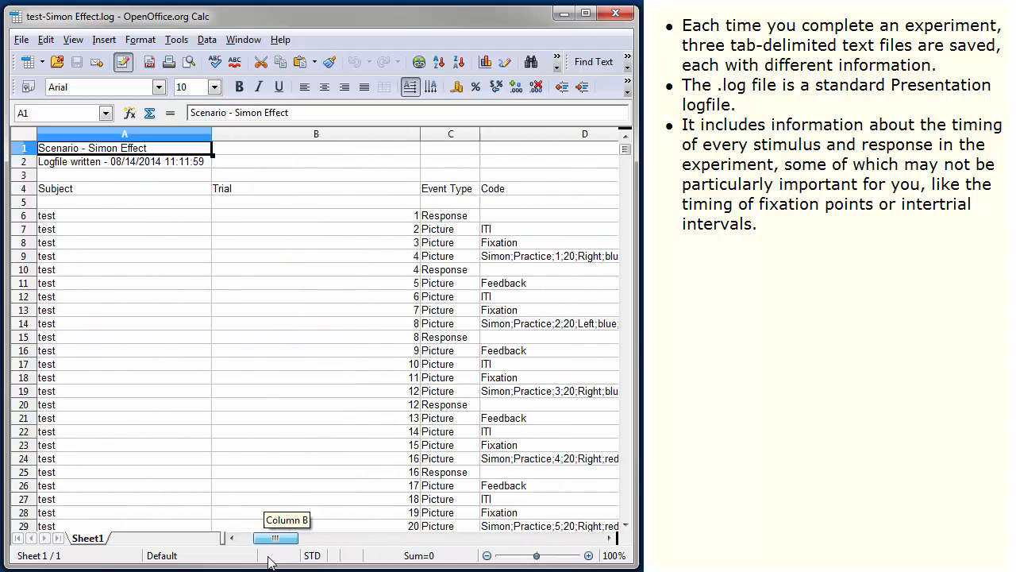
{"action": "scroll", "scroll_direction": "down", "scroll_amount": 3}
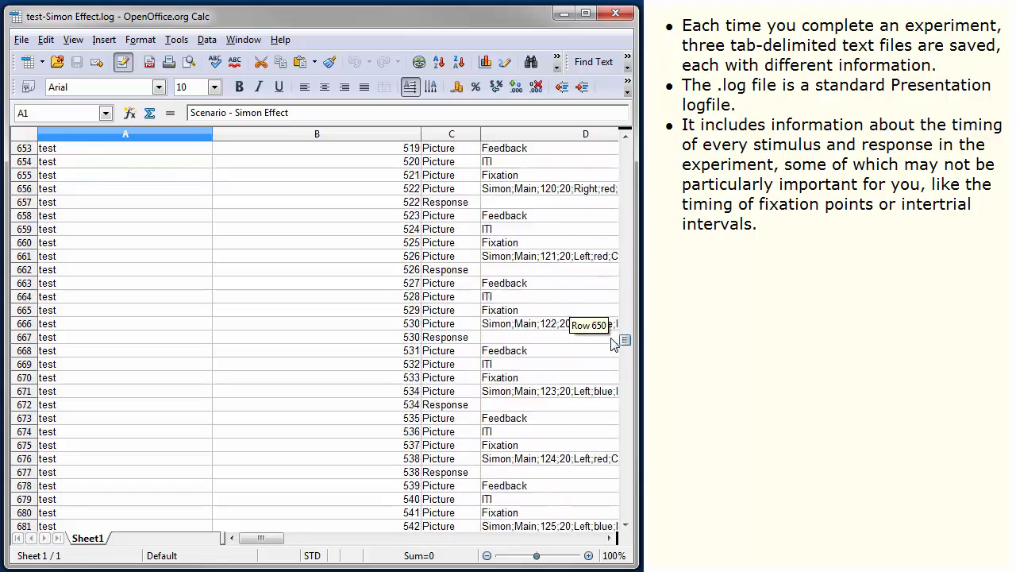
{"action": "scroll", "scroll_direction": "down", "scroll_amount": 3}
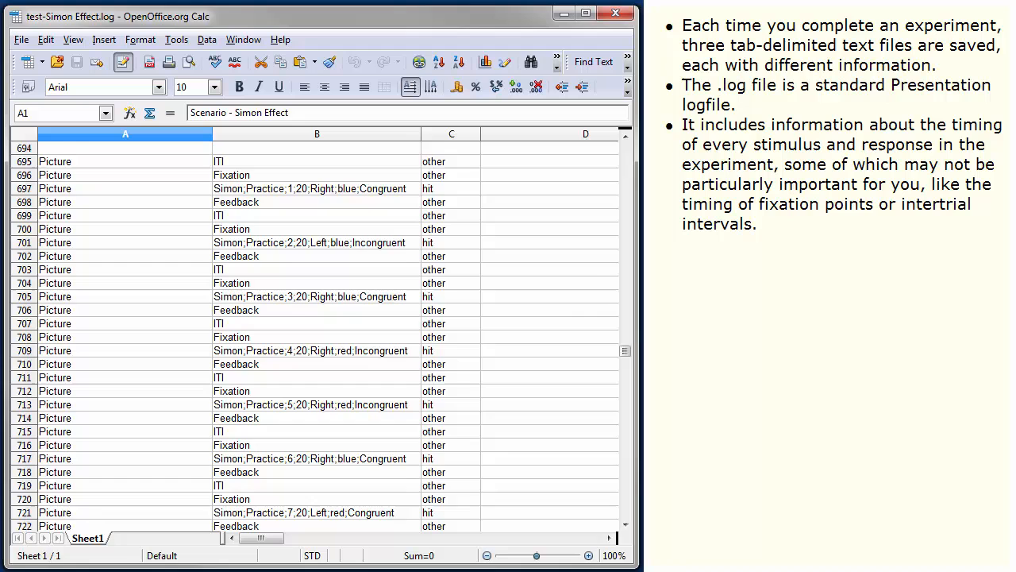
{"action": "scroll", "scroll_direction": "up", "scroll_amount": 3}
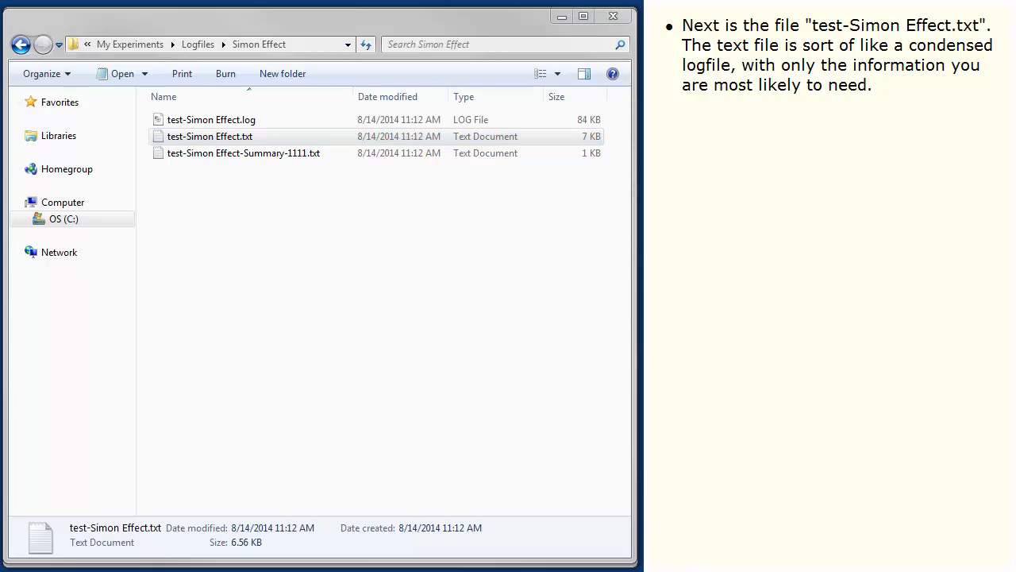
Open test-Simon Effect.txt in Calc, selecting the first RT value 647.2 and the Block header
{"action": "double_click", "coordinate": [210, 135]}
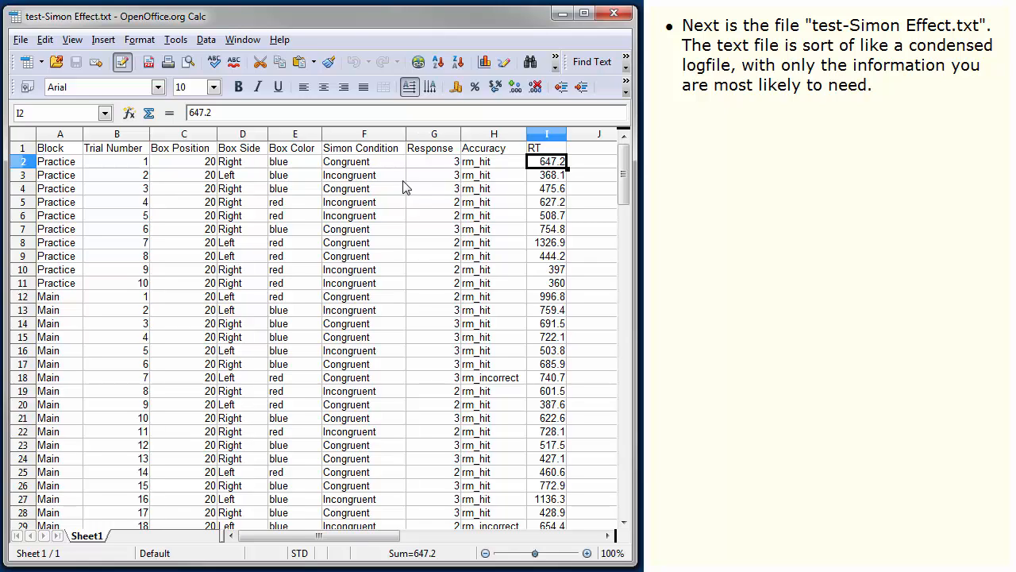
{"action": "left_click", "coordinate": [50, 147]}
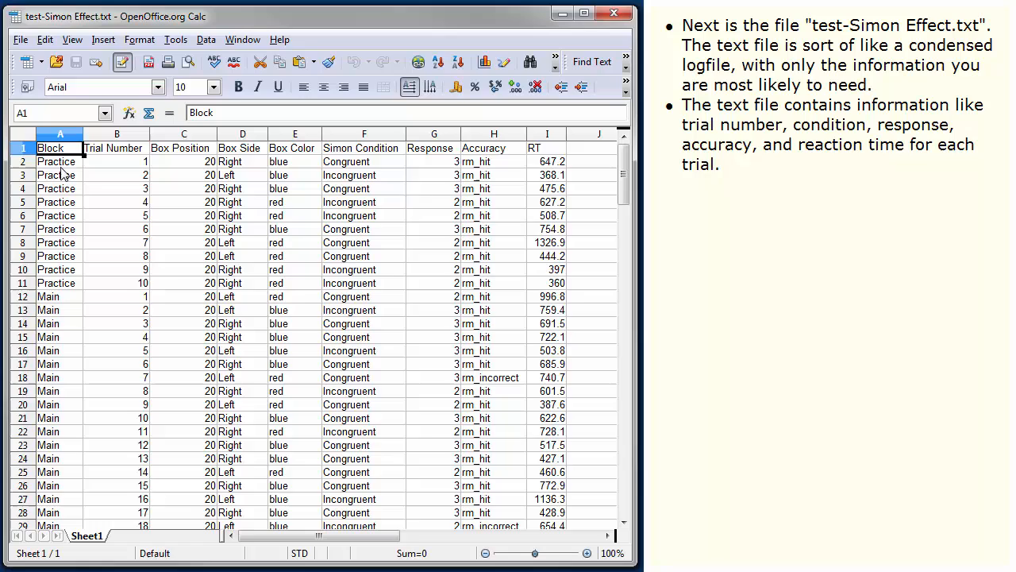
{"action": "left_click", "coordinate": [23, 161]}
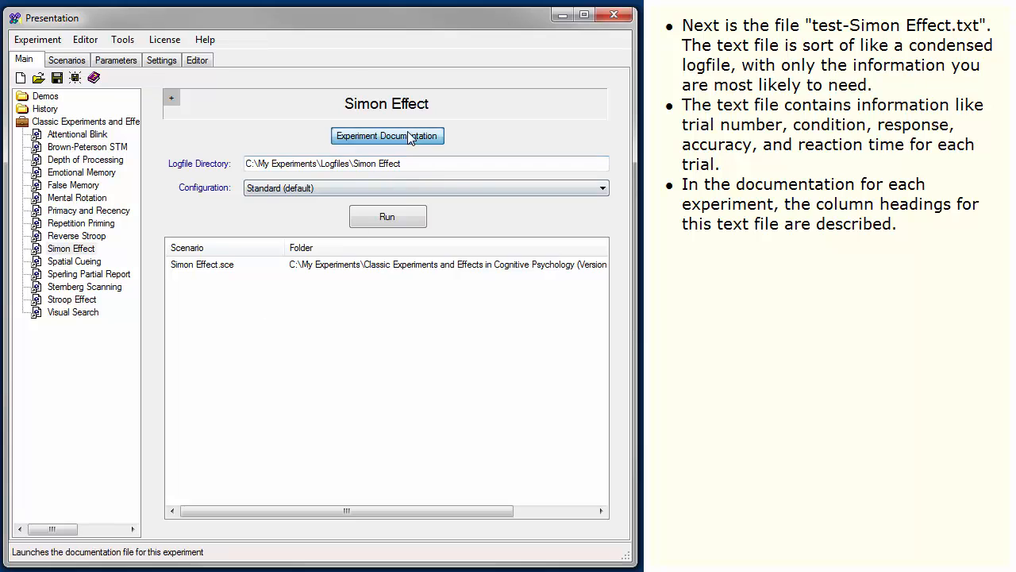
Open the Simon Effect Experiment Description, scroll to Results and Output, then close it
{"action": "left_click", "coordinate": [386, 136]}
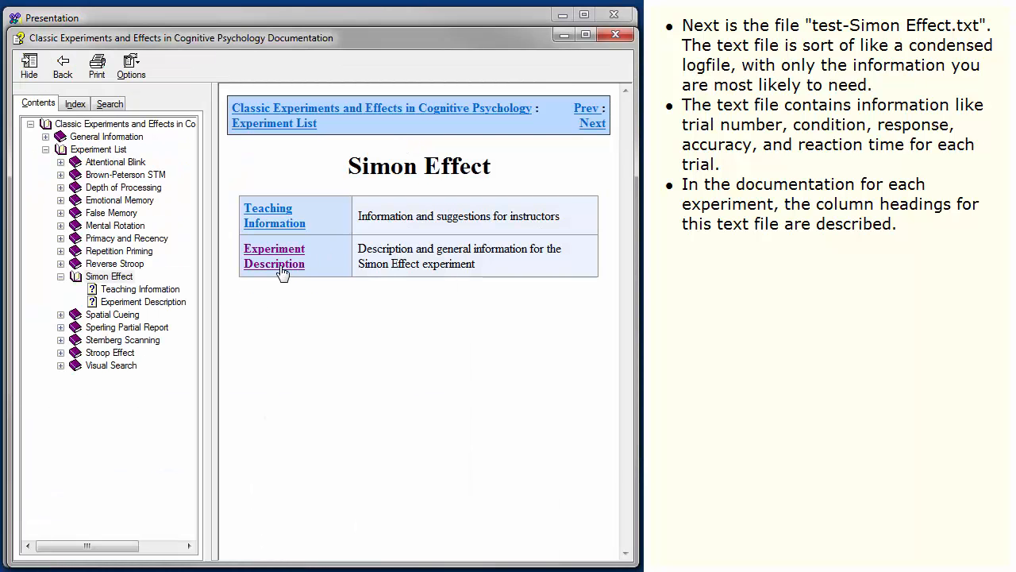
{"action": "left_click", "coordinate": [274, 256]}
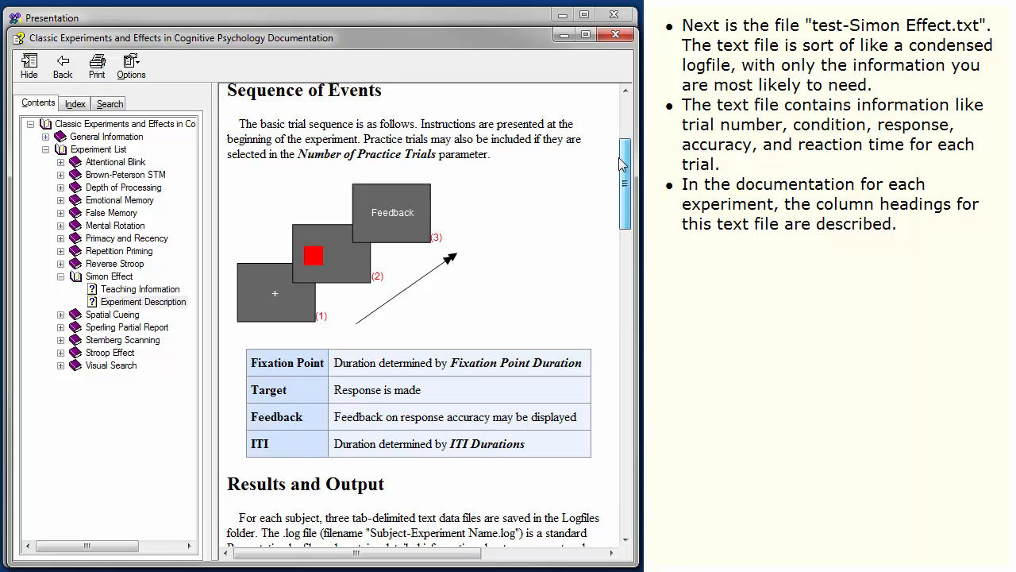
{"action": "scroll", "scroll_direction": "down", "scroll_amount": 3}
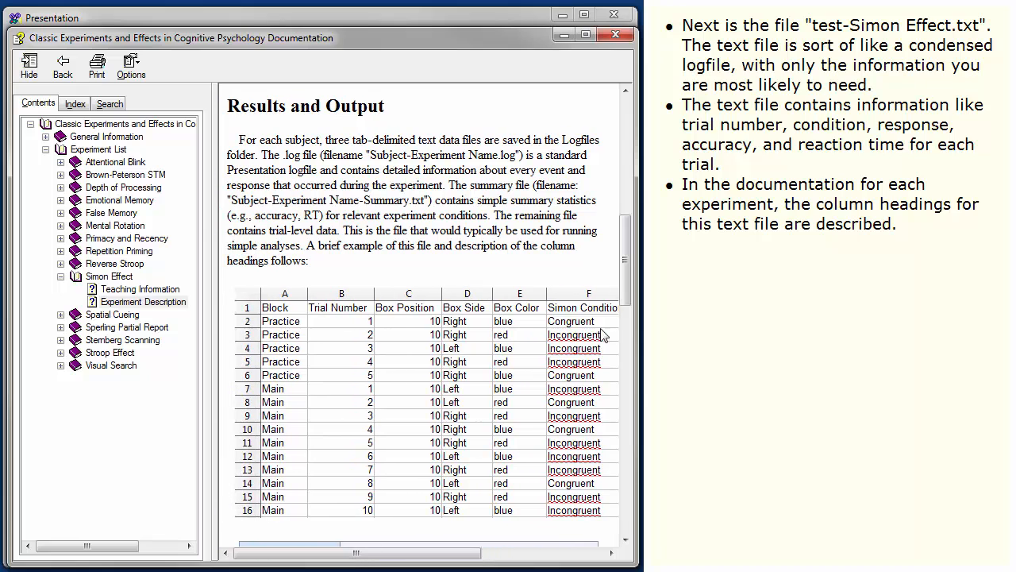
{"action": "scroll", "scroll_direction": "down", "scroll_amount": 3}
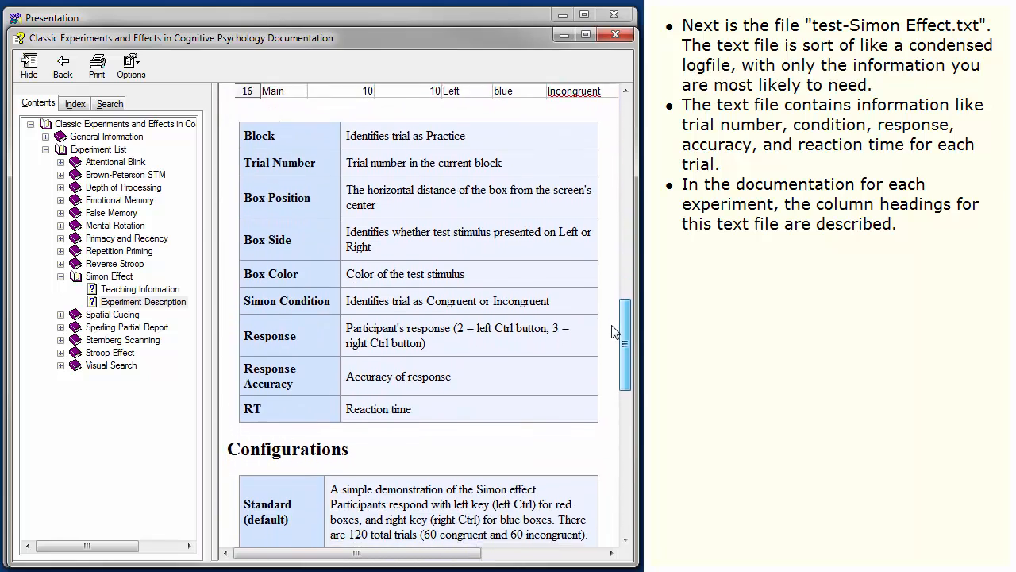
{"action": "scroll", "scroll_direction": "down", "scroll_amount": 3}
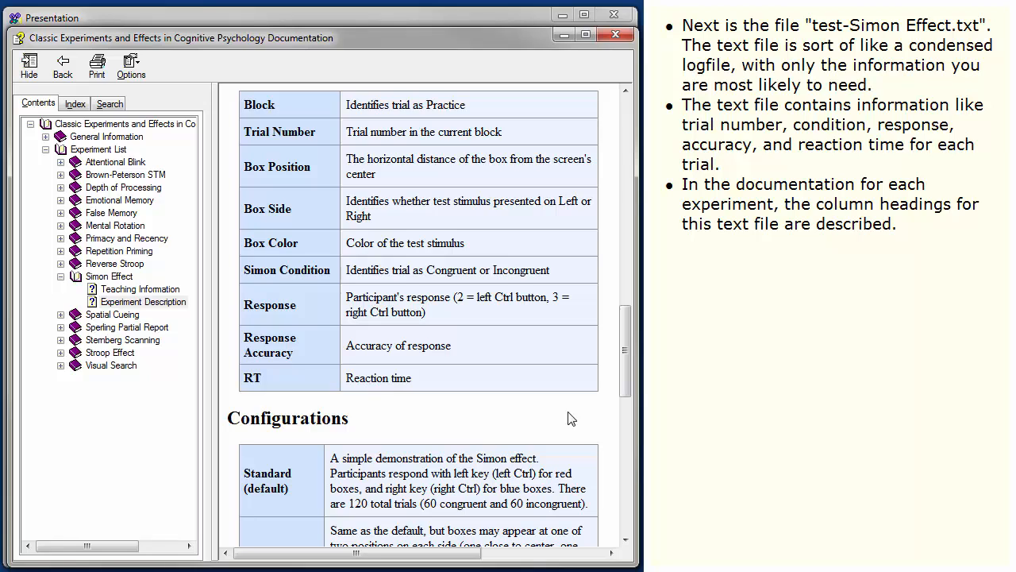
{"action": "mouse_move", "coordinate": [611, 117]}
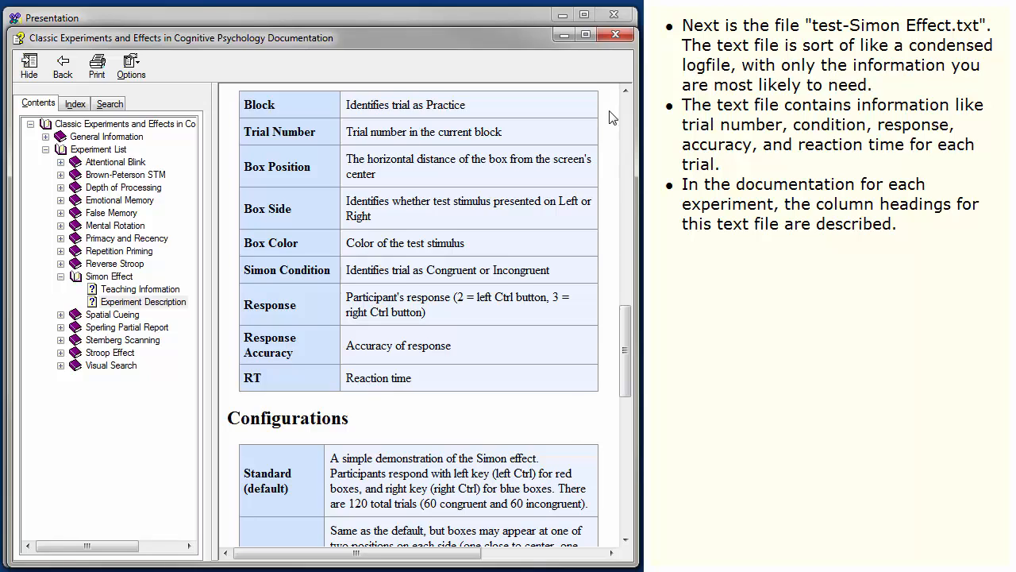
{"action": "left_click", "coordinate": [615, 34]}
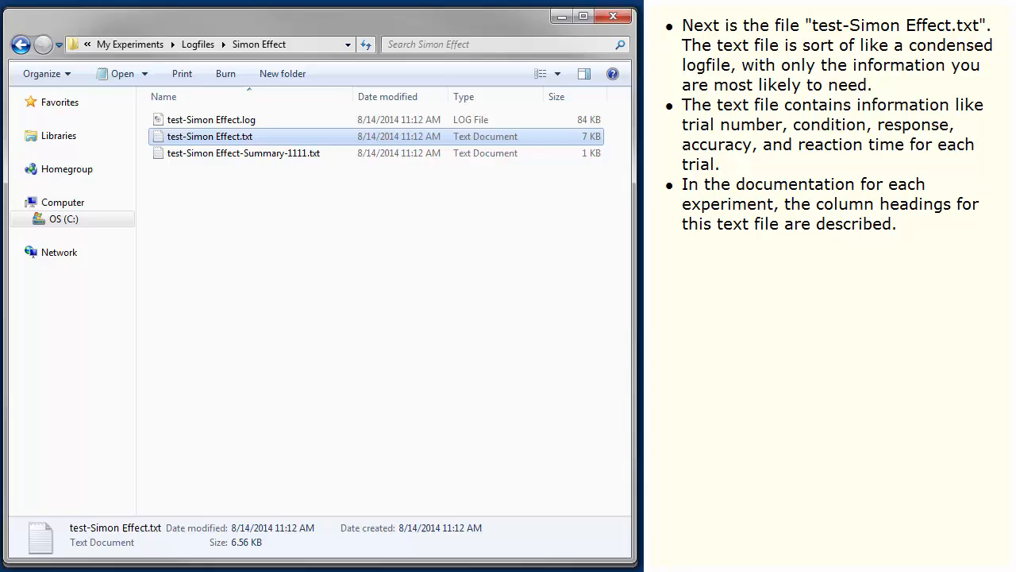
Open test-Simon Effect.txt, highlight the Box Side, Box Color and Simon Condition columns, then close it
{"action": "double_click", "coordinate": [209, 136]}
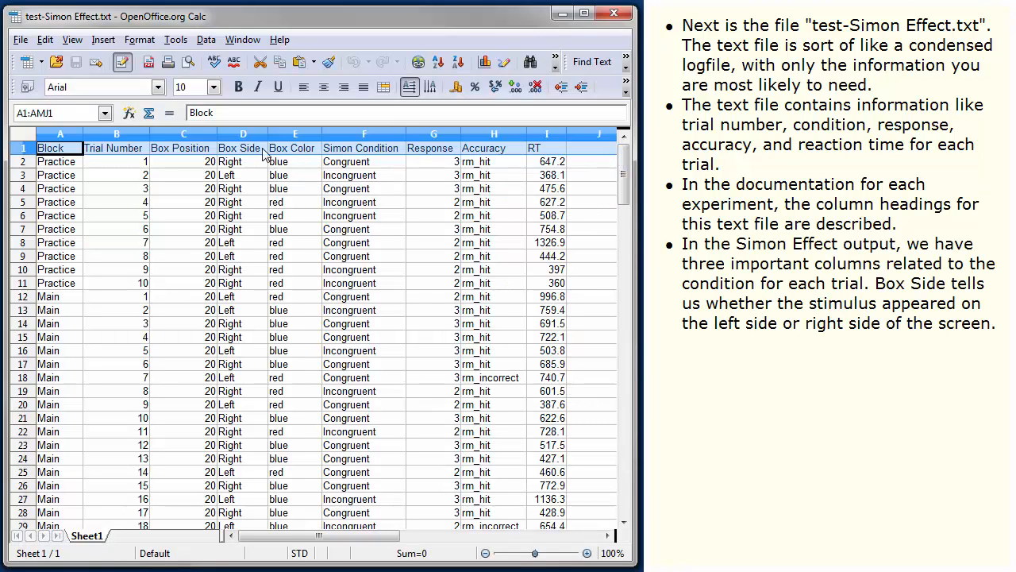
{"action": "left_click", "coordinate": [243, 134]}
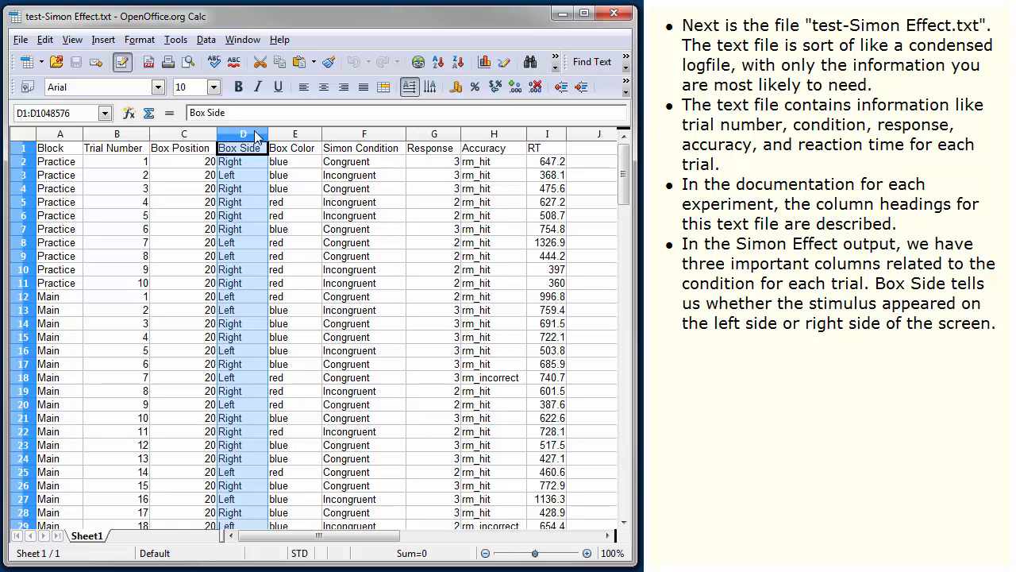
{"action": "left_click", "coordinate": [295, 133]}
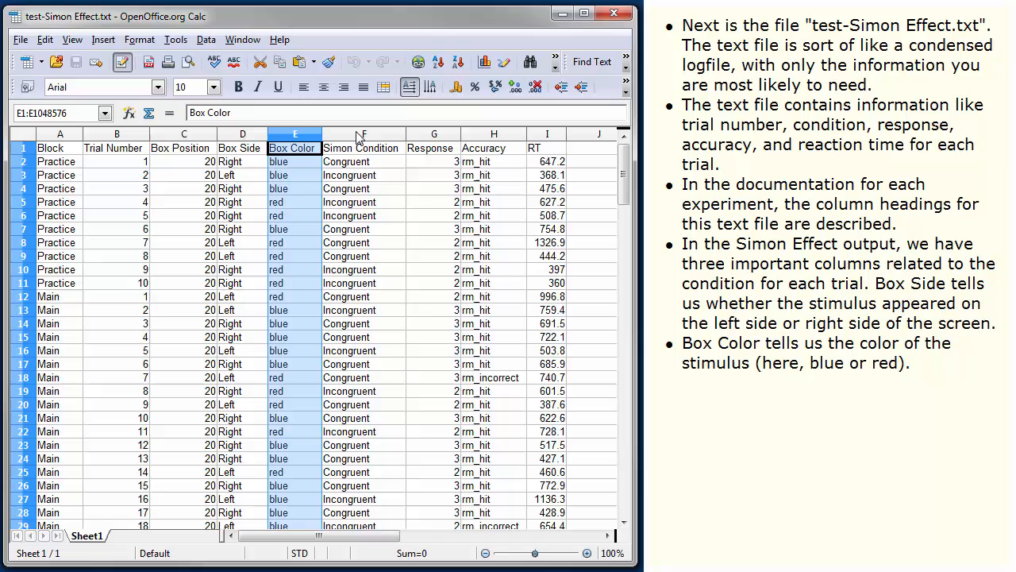
{"action": "left_click", "coordinate": [363, 148]}
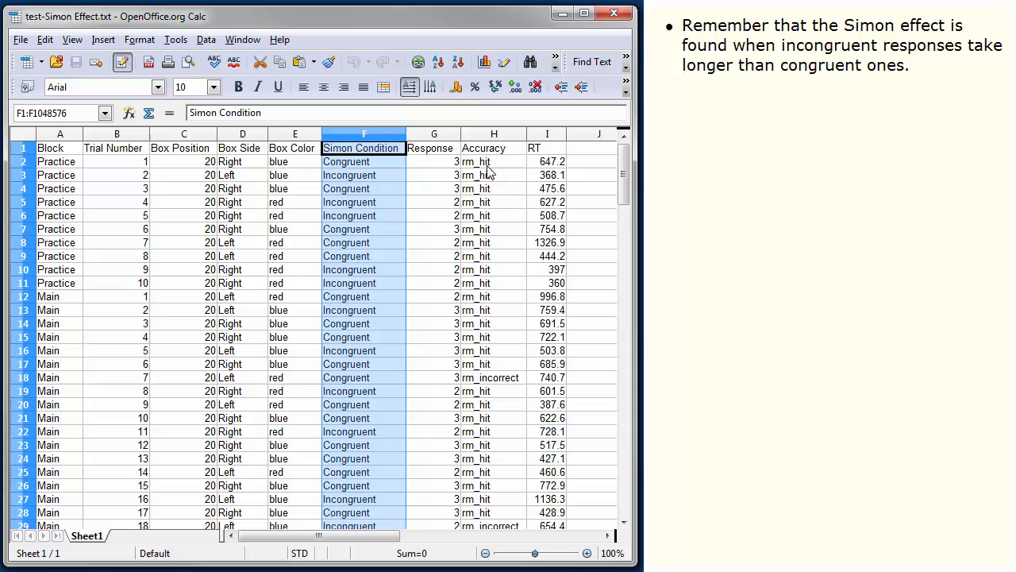
{"action": "left_click", "coordinate": [547, 161]}
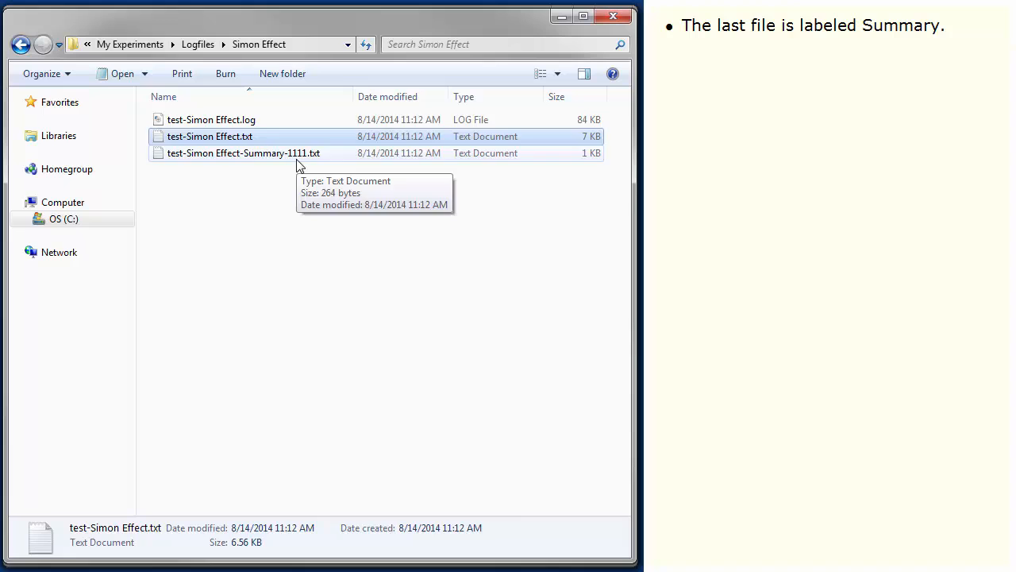
Open test-Simon Effect-Summary-1111.txt and highlight the congruent and incongruent condition rows
{"action": "left_click", "coordinate": [243, 153]}
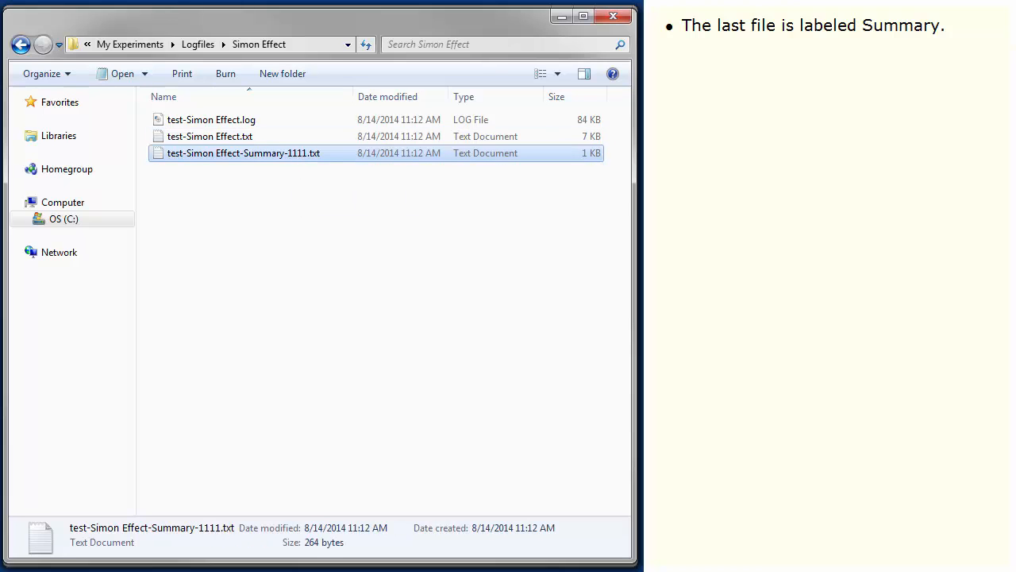
{"action": "double_click", "coordinate": [243, 152]}
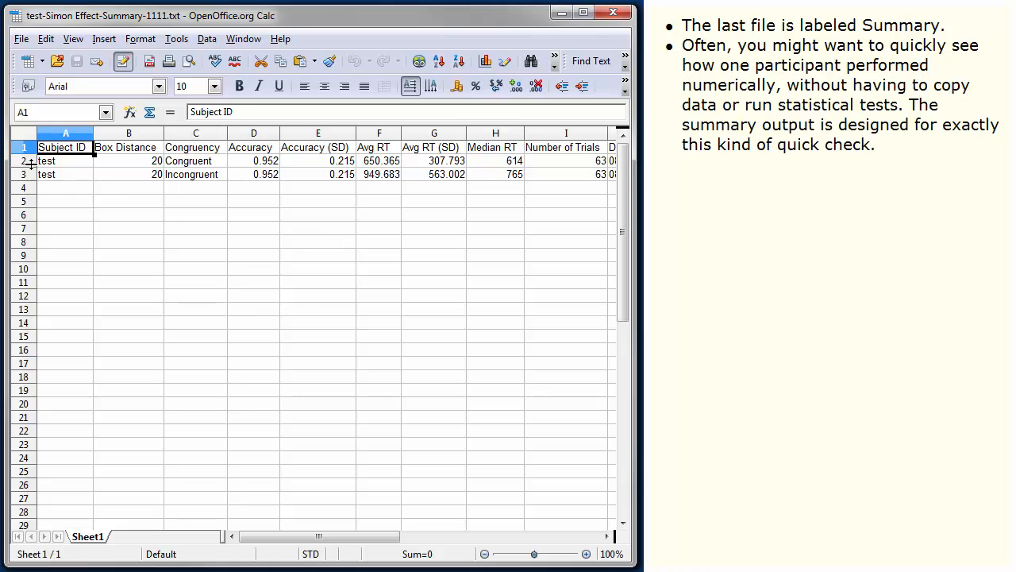
{"action": "left_click", "coordinate": [24, 160]}
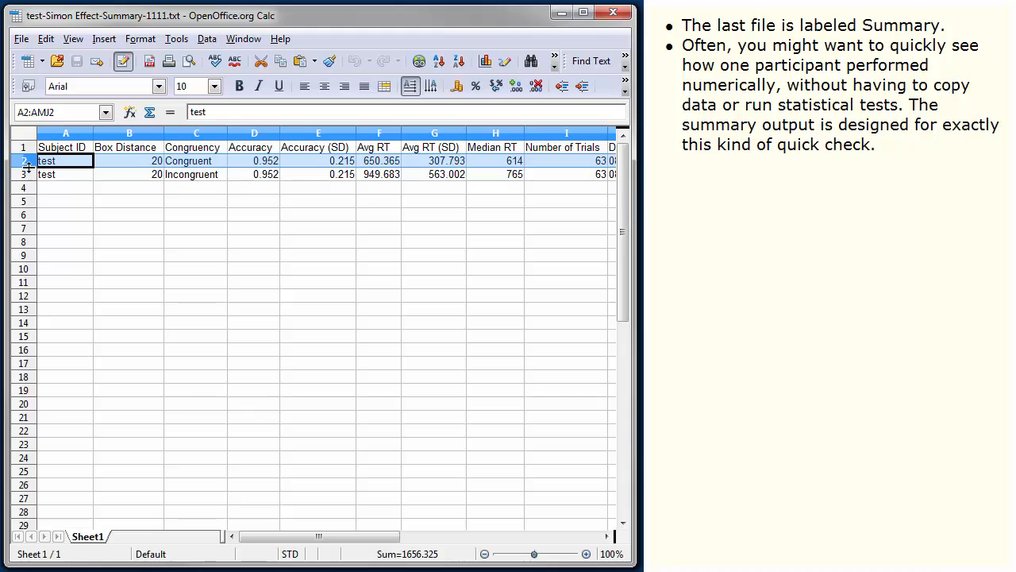
{"action": "left_click", "coordinate": [46, 174]}
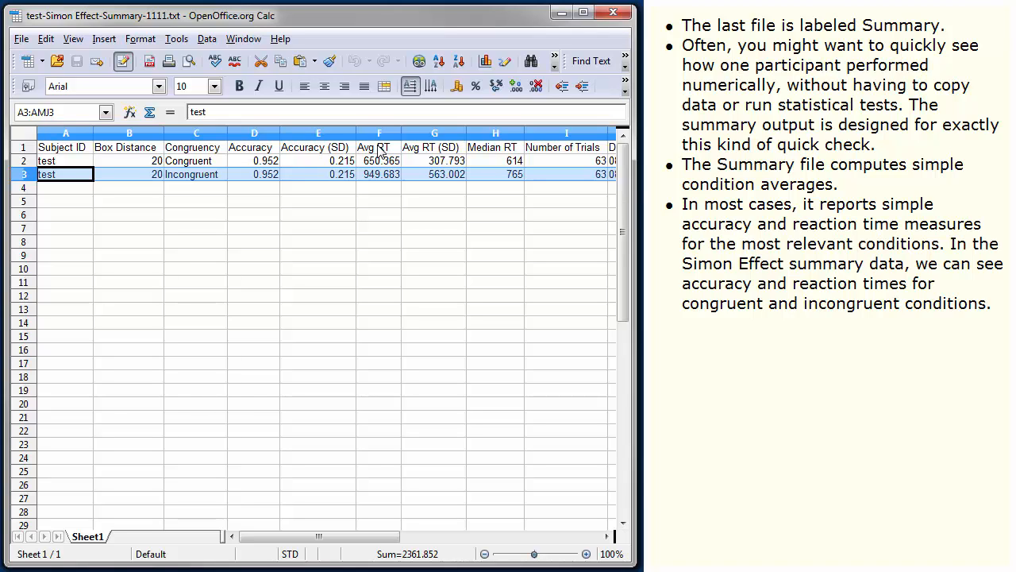
Compare the Avg RT values: congruent 650.365 versus incongruent 949.683
{"action": "left_click", "coordinate": [379, 147]}
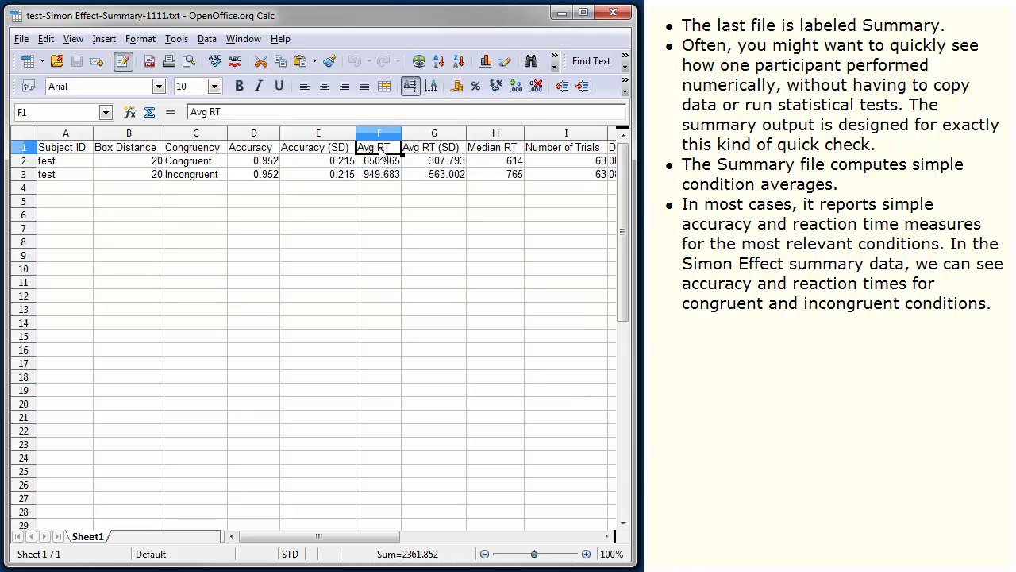
{"action": "left_click", "coordinate": [380, 160]}
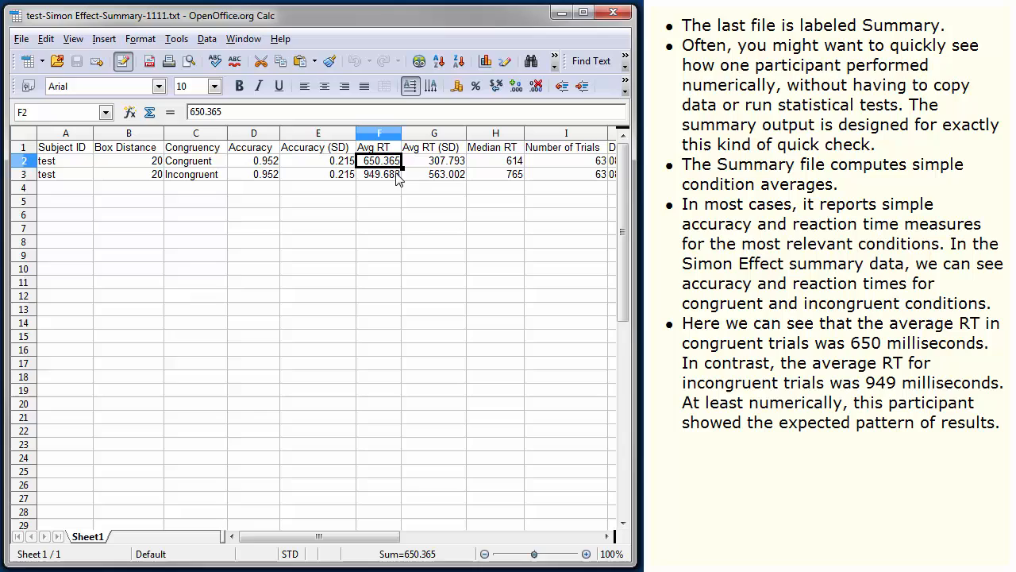
{"action": "left_click", "coordinate": [379, 174]}
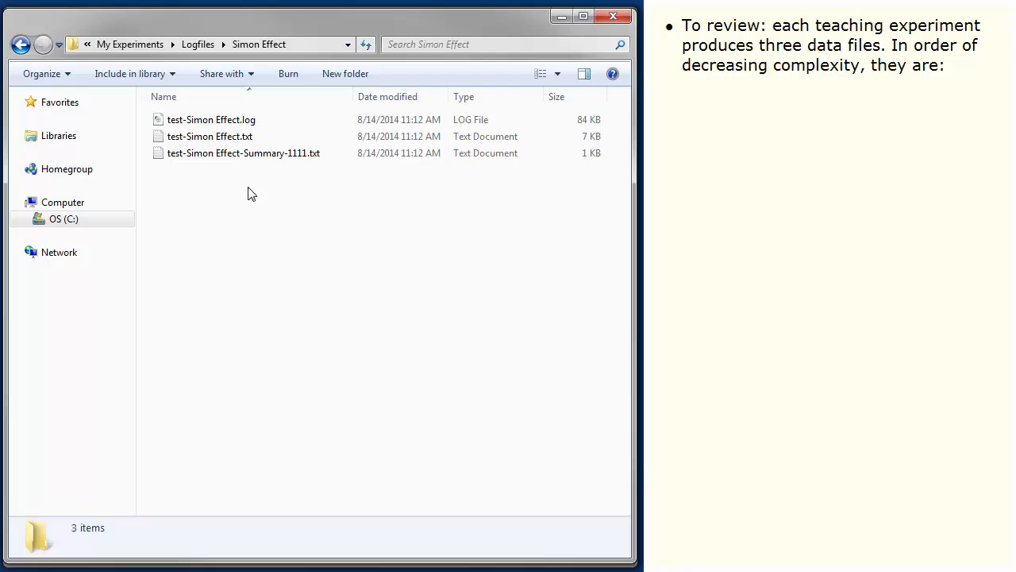
{"action": "mouse_move", "coordinate": [215, 136]}
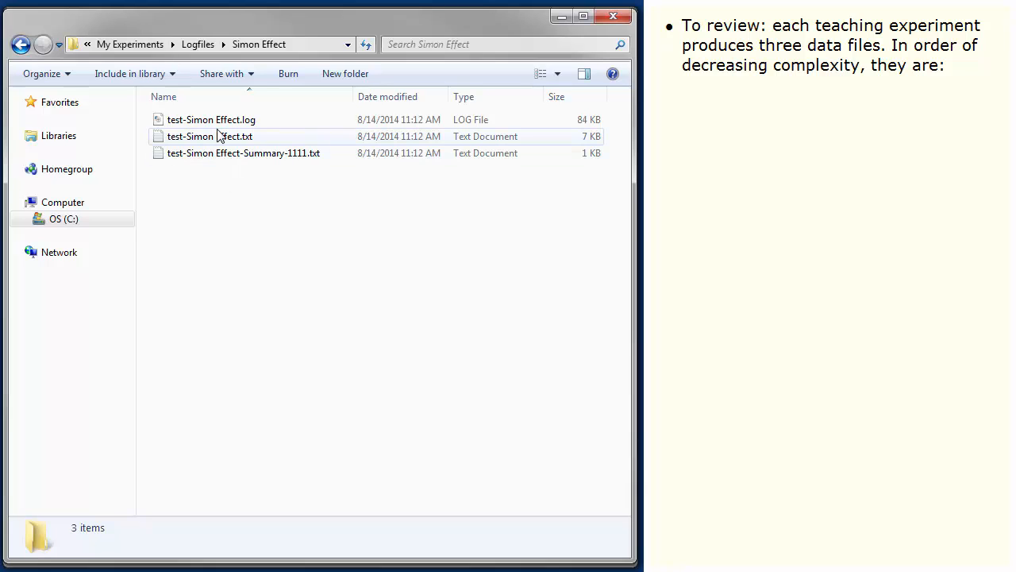
{"action": "left_click", "coordinate": [211, 119]}
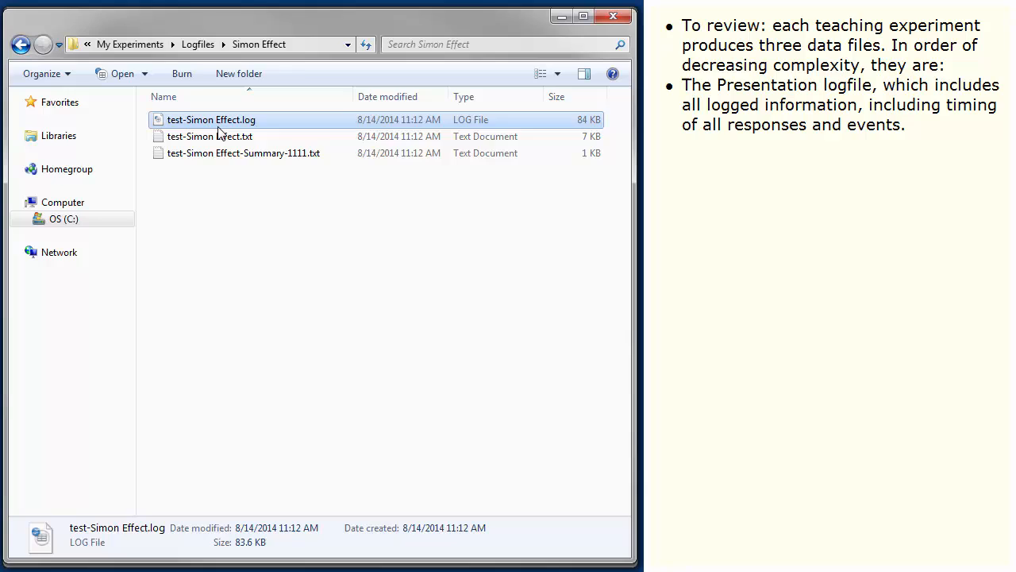
{"action": "left_click", "coordinate": [210, 136]}
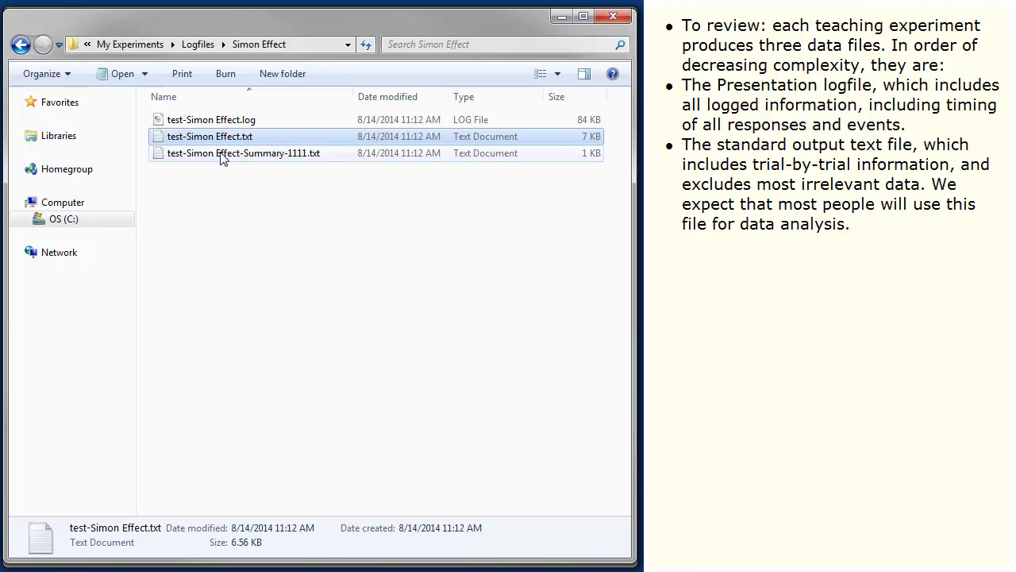
{"action": "left_click", "coordinate": [243, 152]}
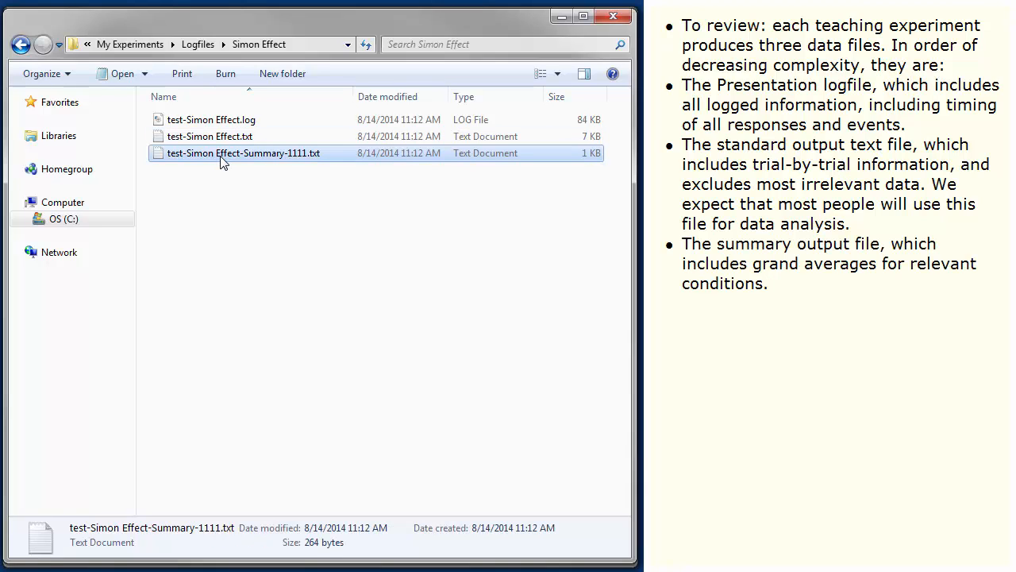